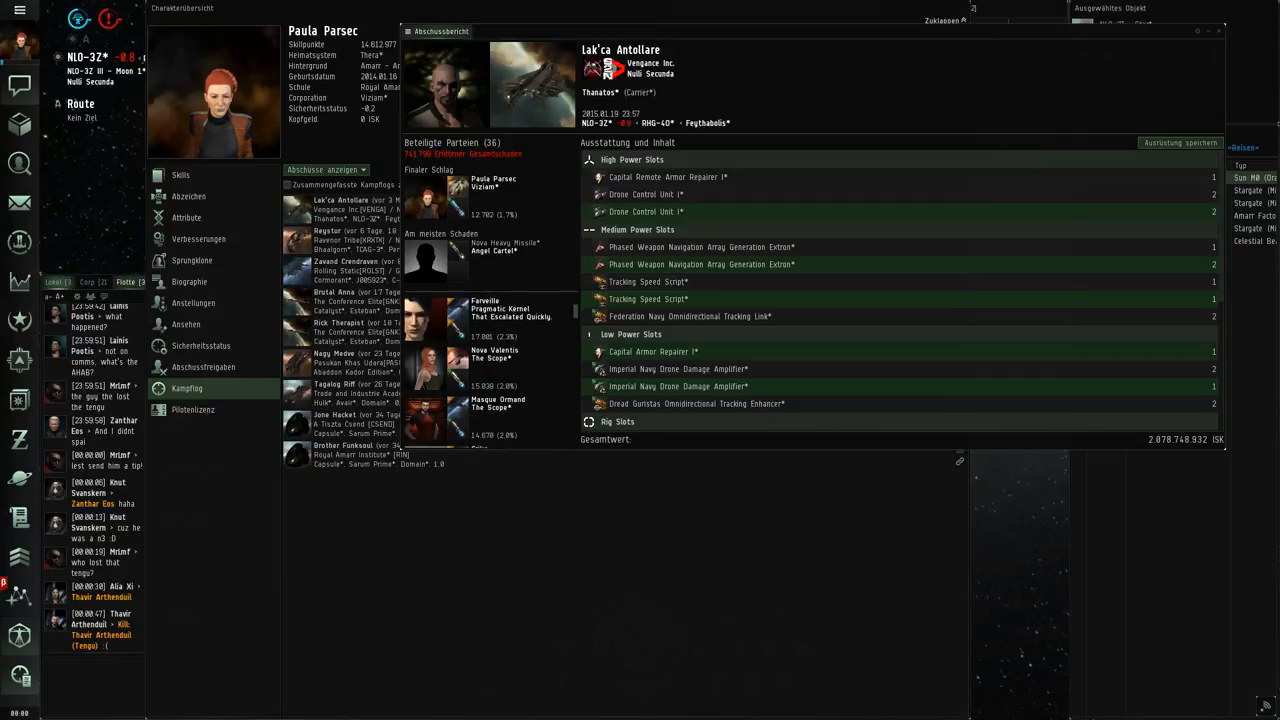
scroll(down, 3)
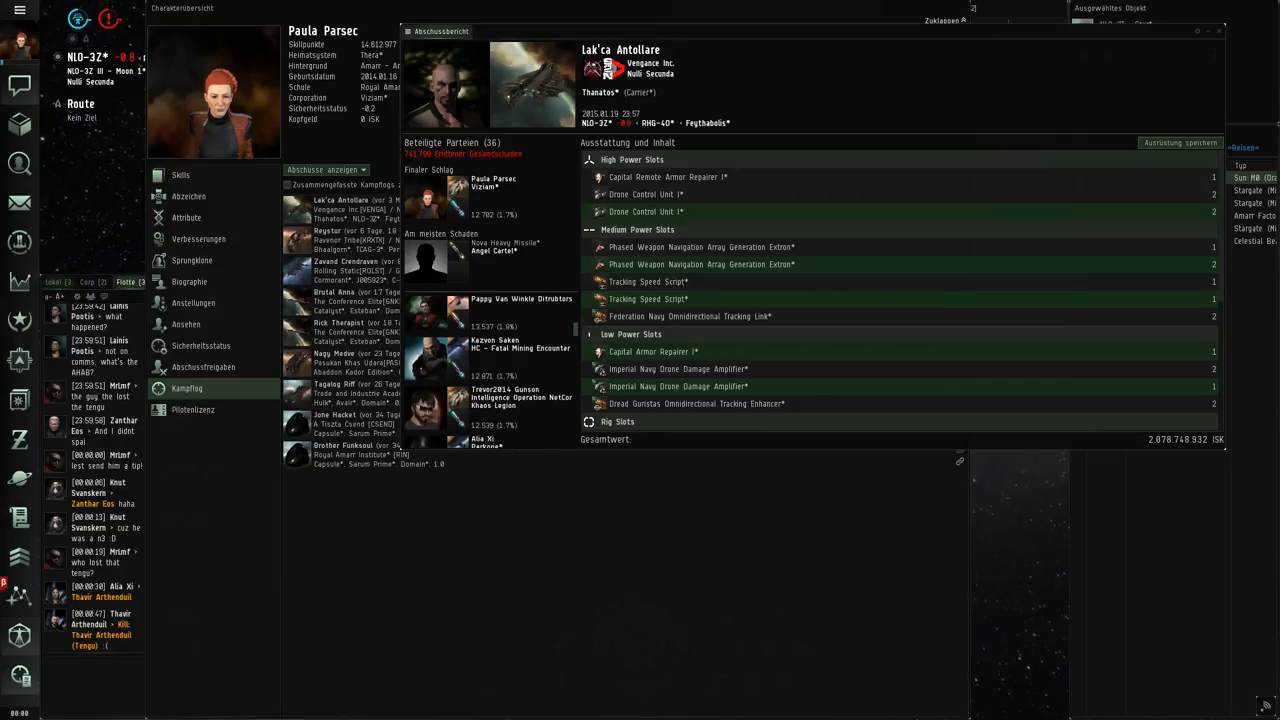